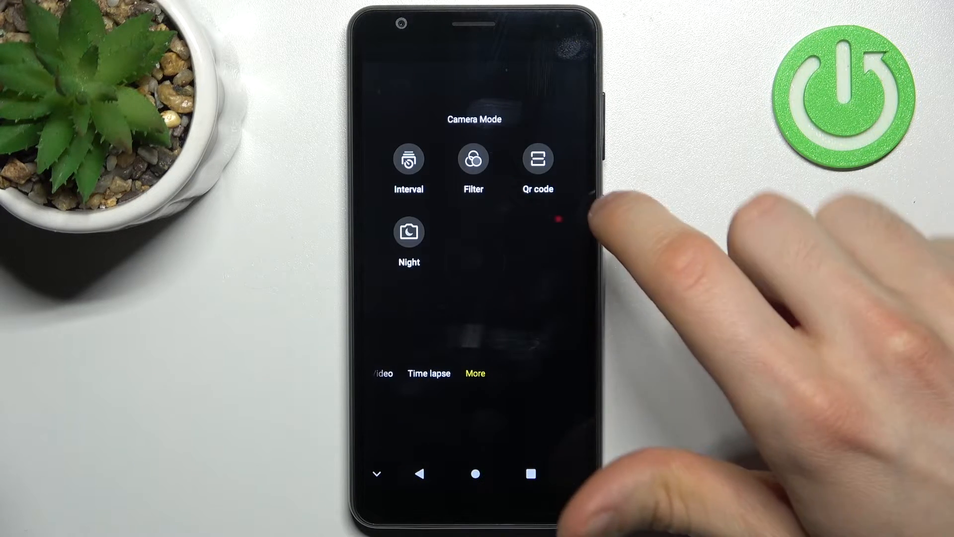
{"action": "left_click", "coordinate": [537, 160]}
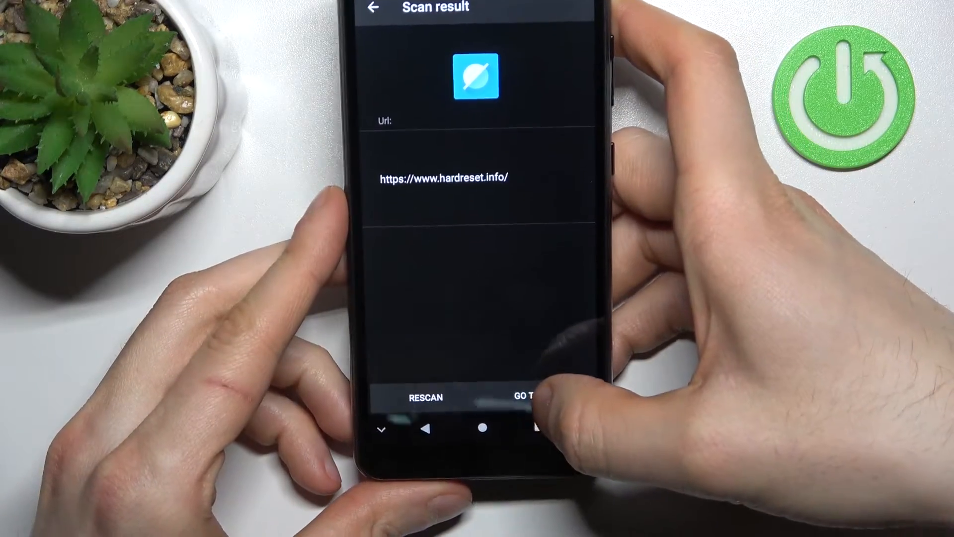
Follow the scanned link to load hardreset.info in the browser, then return to the home screen
{"action": "left_click", "coordinate": [524, 398]}
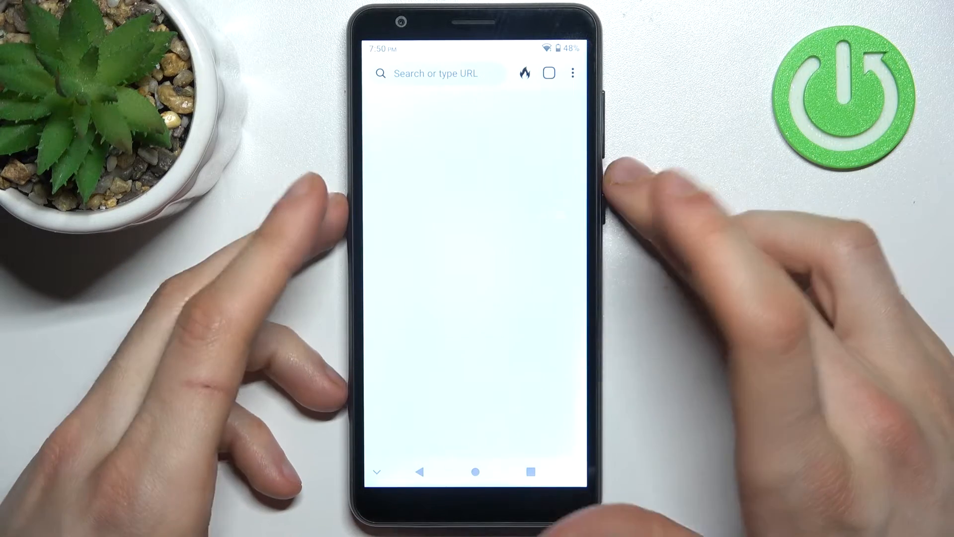
{"action": "type", "text": "https://www.hardreset.ii"}
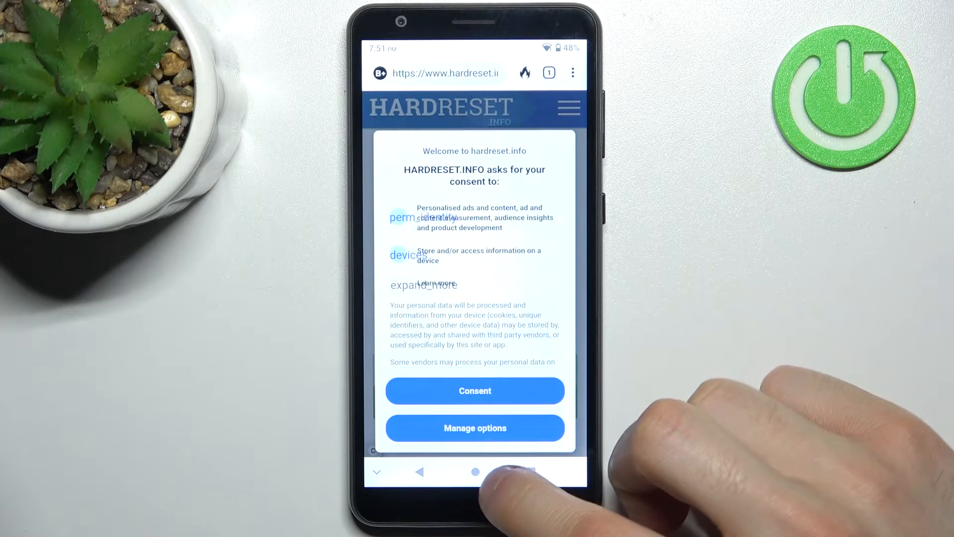
{"action": "left_click", "coordinate": [475, 471]}
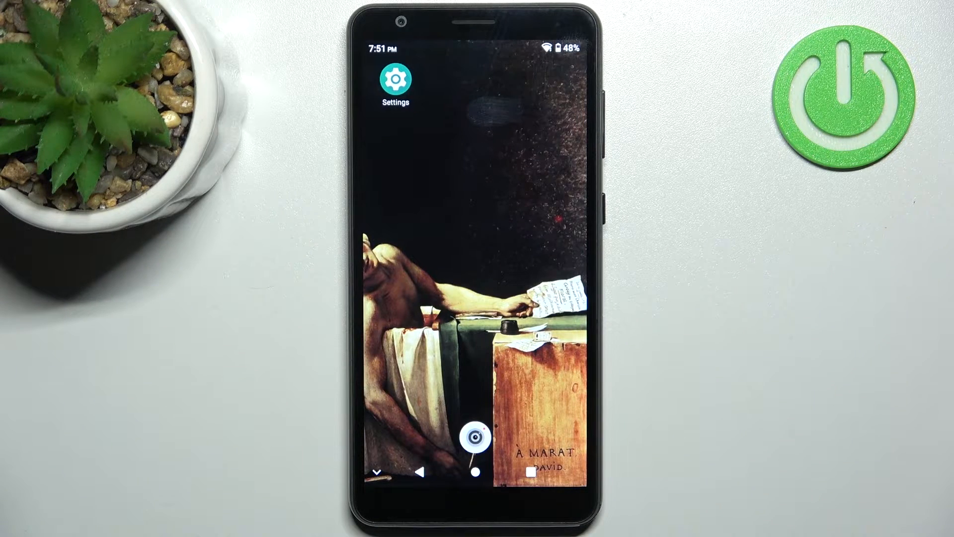